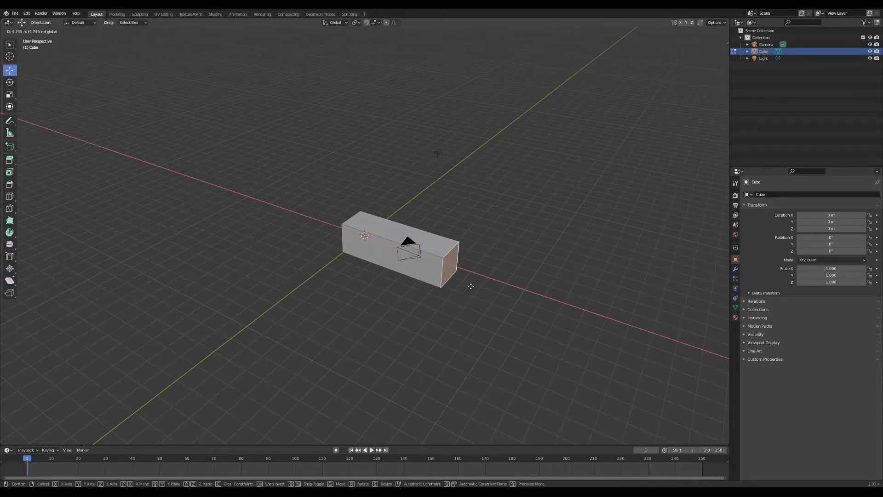
Flatten the cube into a slab, extrude its top upward and scale the top sections into an arch.
{"action": "key", "text": "Tab"}
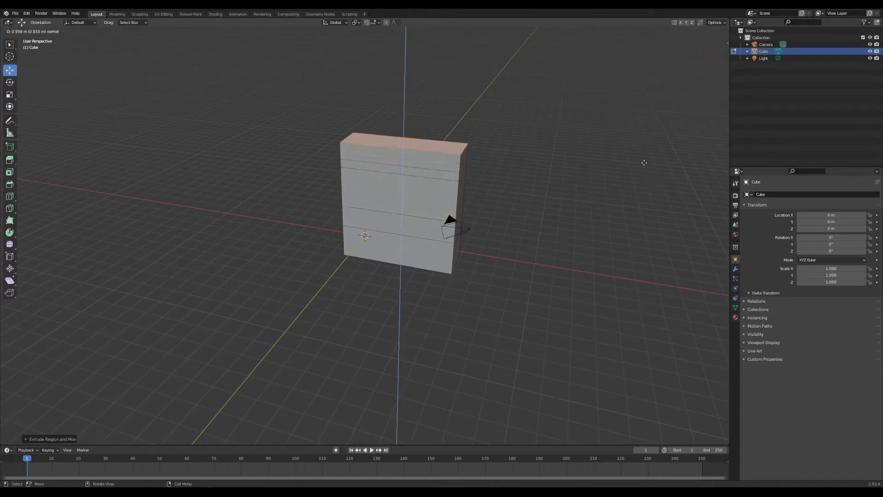
{"action": "key", "text": "s"}
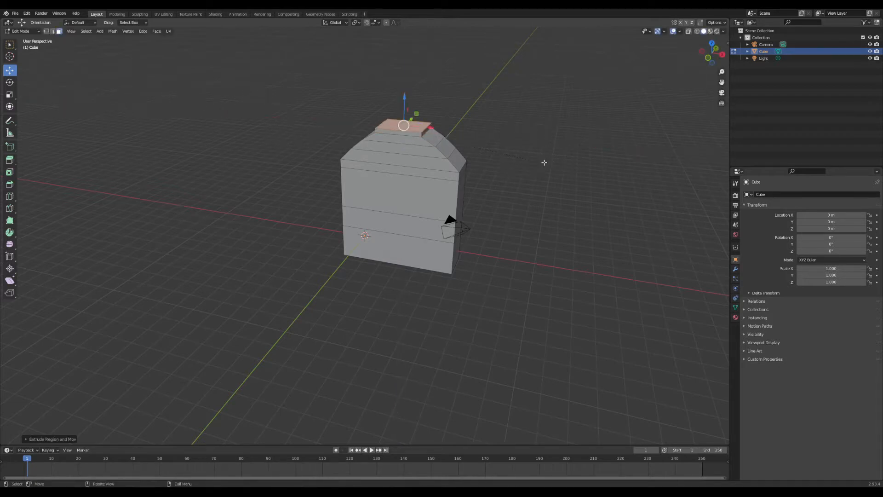
{"action": "key", "text": "s"}
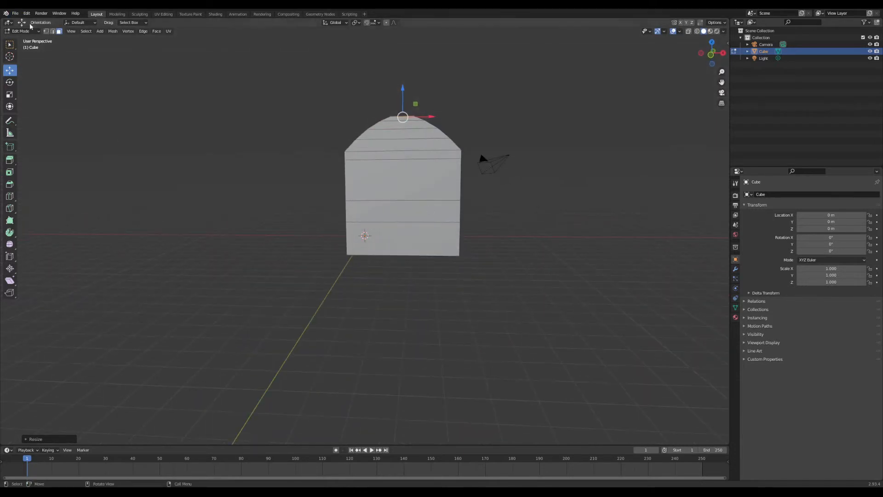
Add a 'RIP' text object, rotate it 90° on X and enlarge it on the stone's face.
{"action": "left_click", "coordinate": [92, 31]}
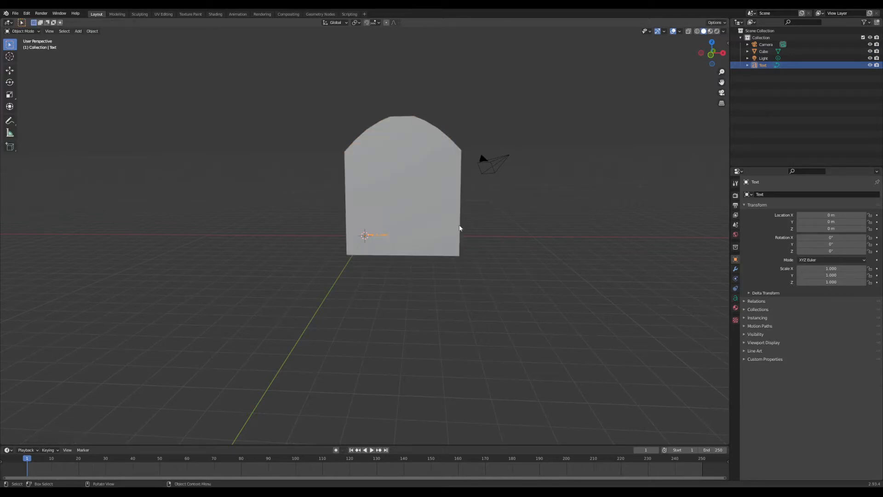
{"action": "key", "text": "r"}
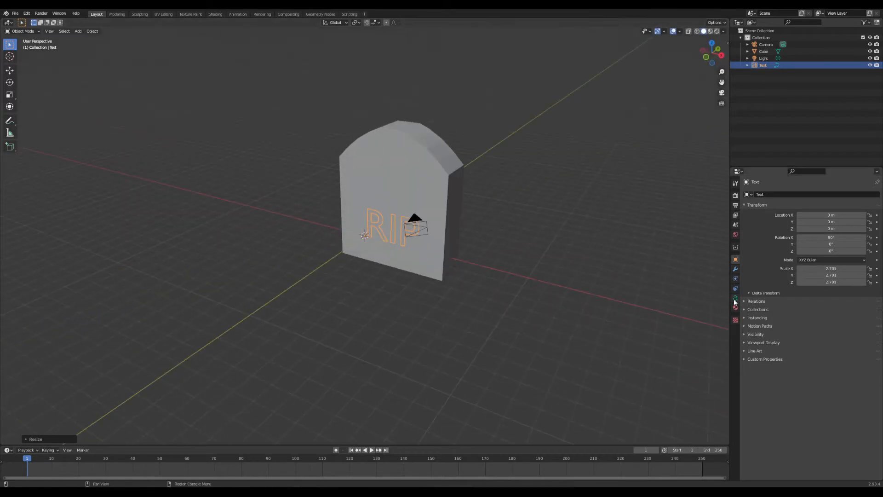
Extrude the RIP text about 0.13 m in its Geometry settings and move it higher.
{"action": "left_click", "coordinate": [735, 298]}
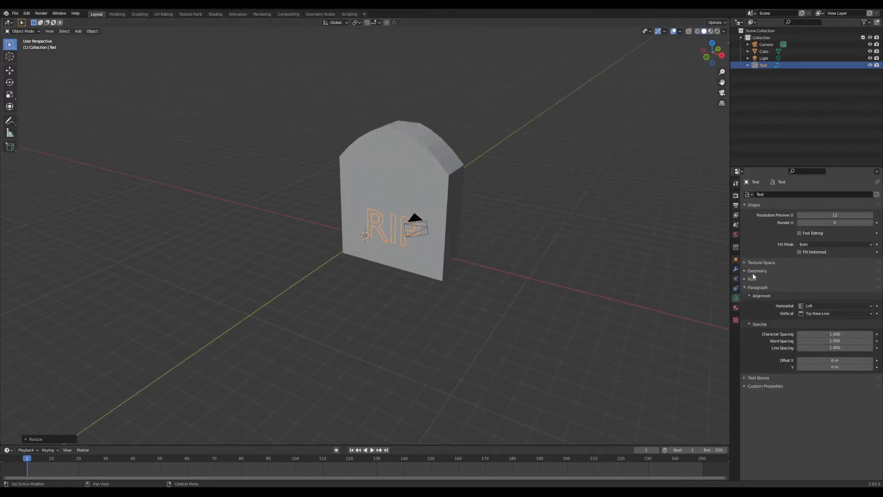
{"action": "left_click", "coordinate": [757, 271]}
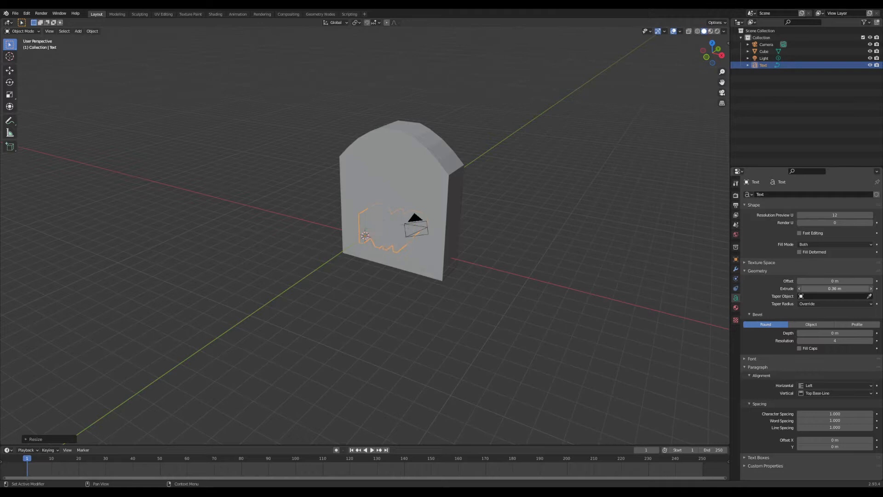
{"action": "left_click", "coordinate": [10, 70]}
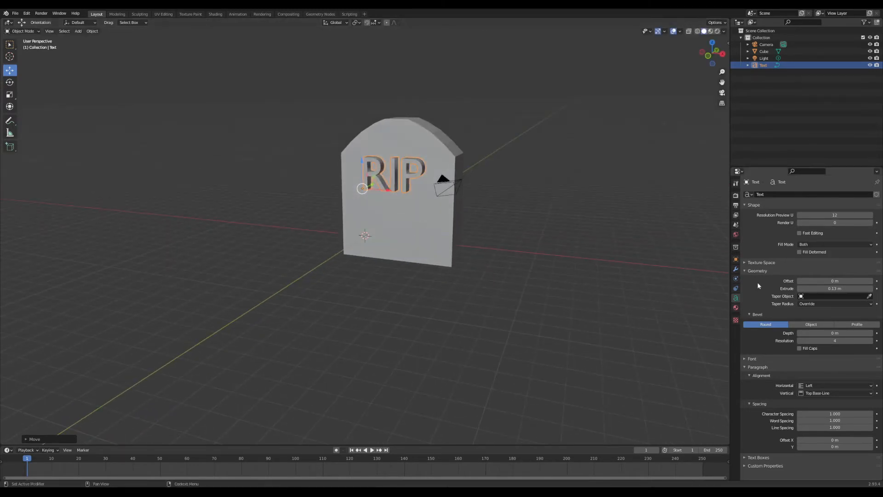
Add a new material to the text and turn the lower area into a Shader Editor.
{"action": "left_click", "coordinate": [735, 306]}
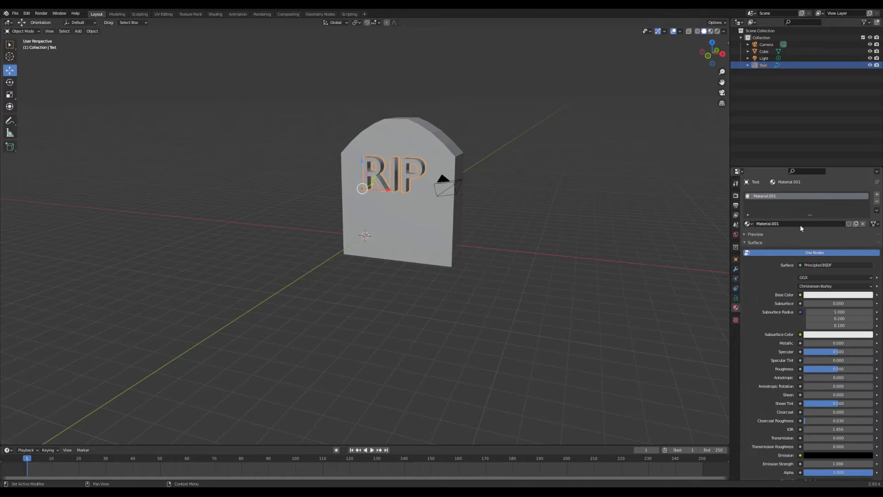
{"action": "mouse_move", "coordinate": [72, 437]}
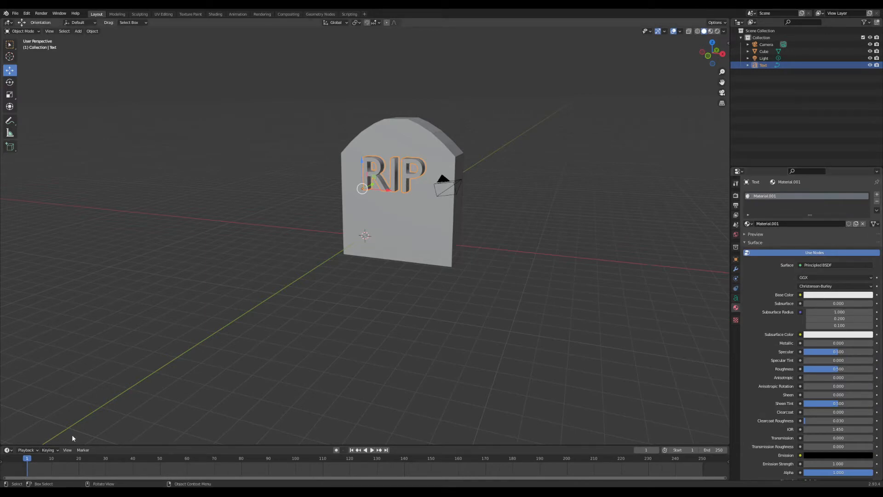
{"action": "left_click", "coordinate": [7, 449]}
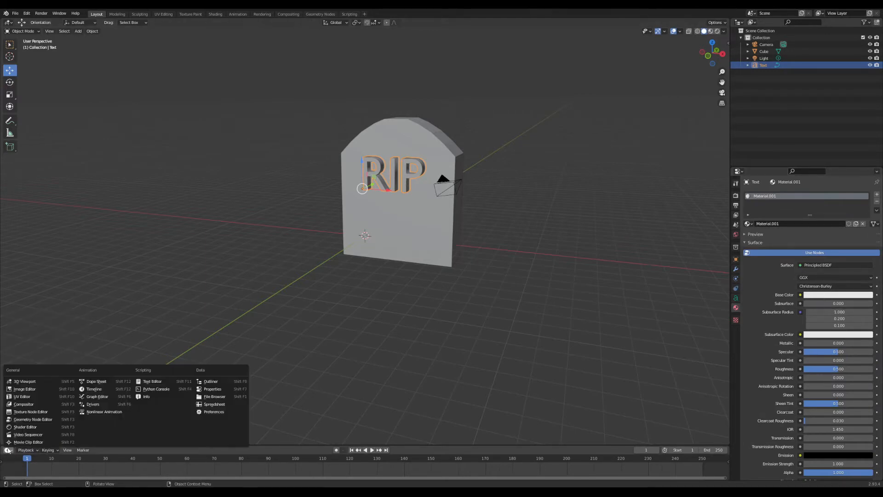
{"action": "left_click", "coordinate": [25, 426]}
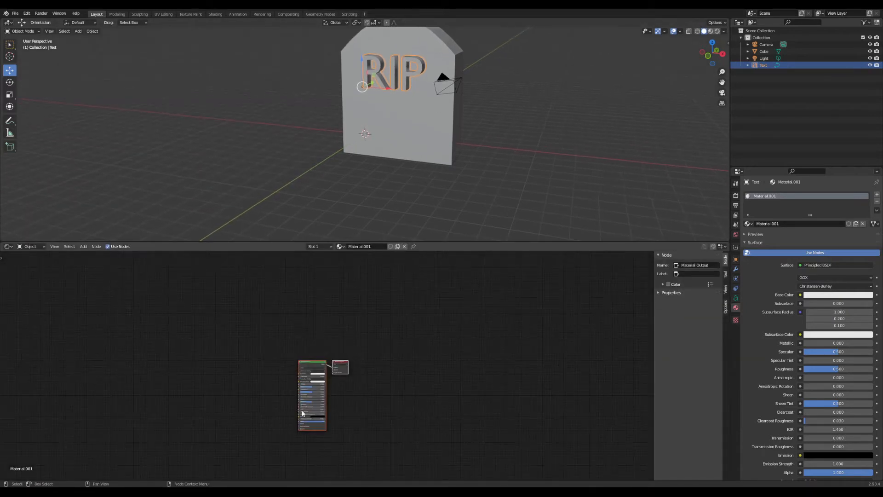
Wire Bump, ColorRamp and Noise Texture nodes into the Principled BSDF for a stone material.
{"action": "left_click", "coordinate": [83, 246]}
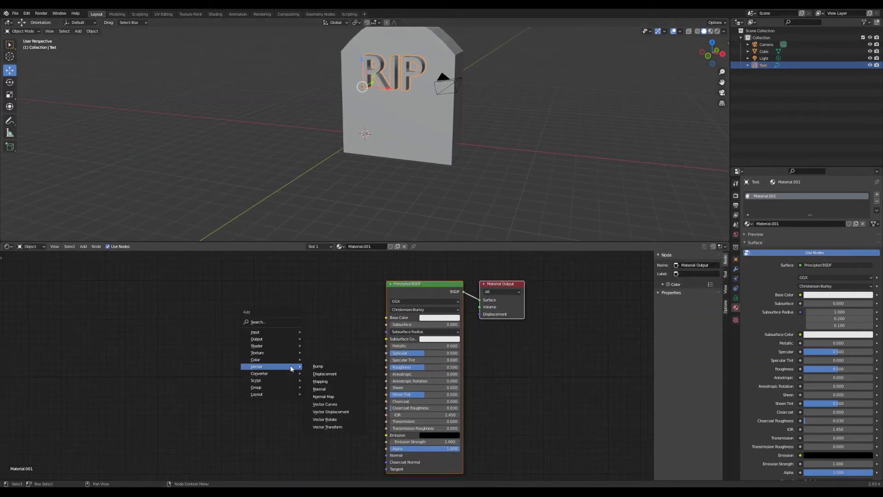
{"action": "mouse_move", "coordinate": [320, 381]}
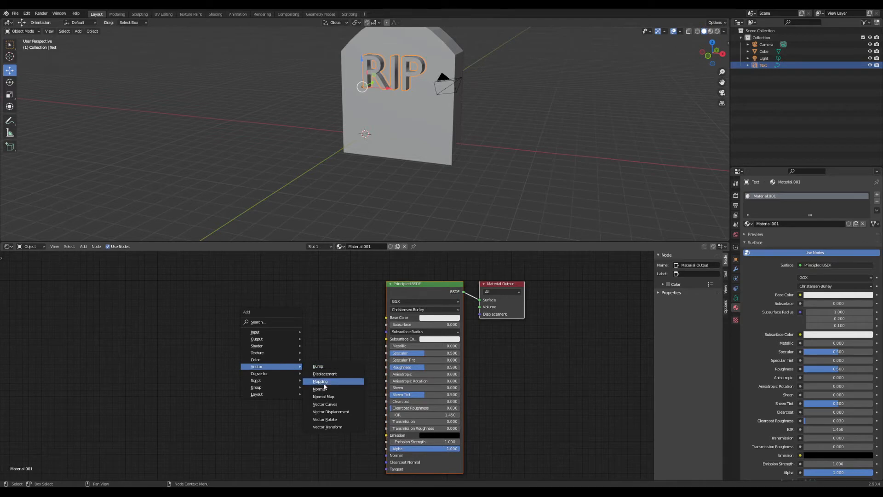
{"action": "left_click", "coordinate": [318, 366]}
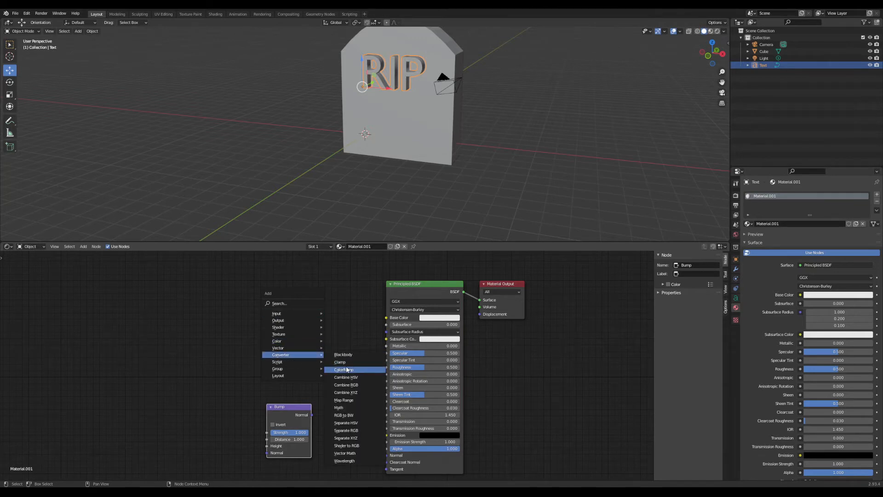
{"action": "left_click", "coordinate": [343, 369]}
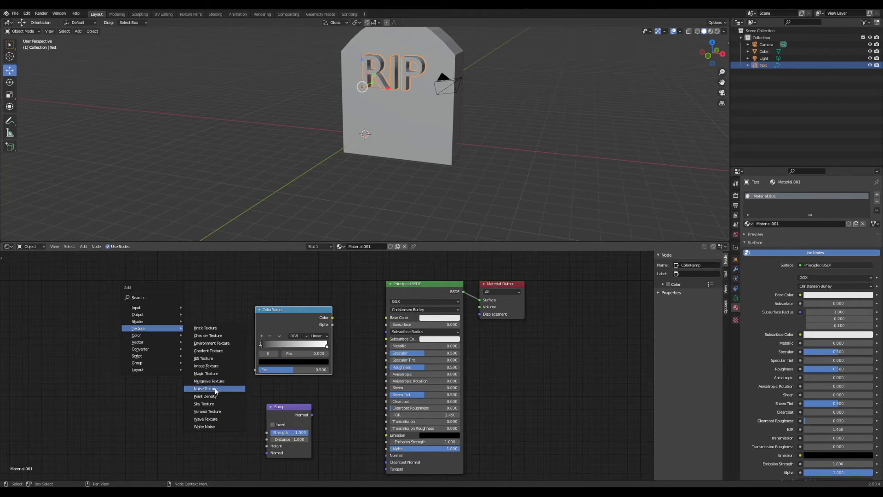
{"action": "left_click", "coordinate": [203, 388]}
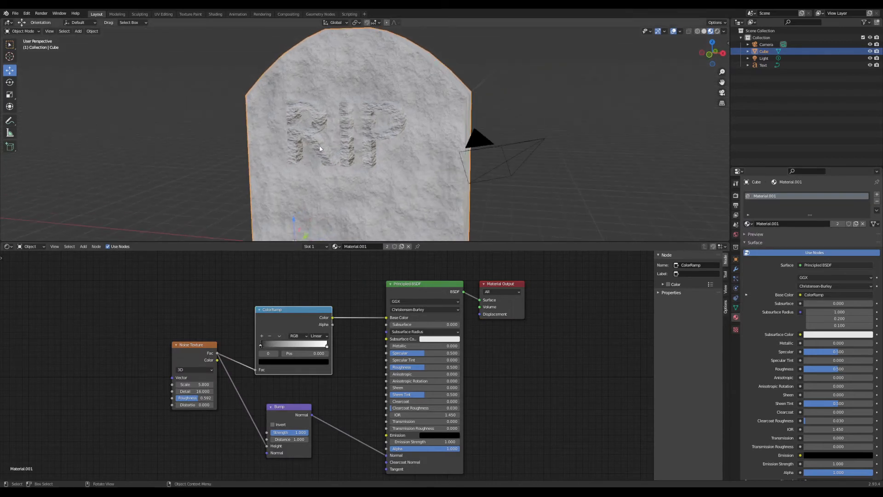
{"action": "left_click", "coordinate": [763, 65]}
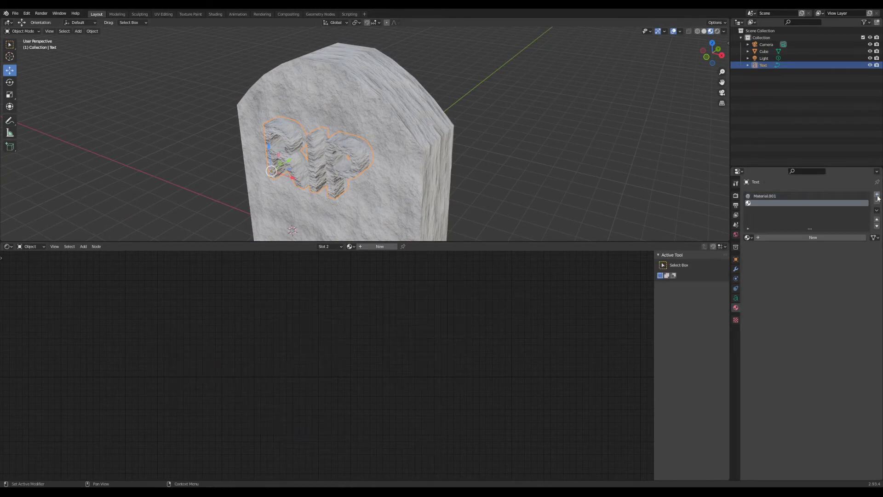
Create a yellow-based material in the text's empty second slot, toggling between the two slots.
{"action": "left_click", "coordinate": [876, 196]}
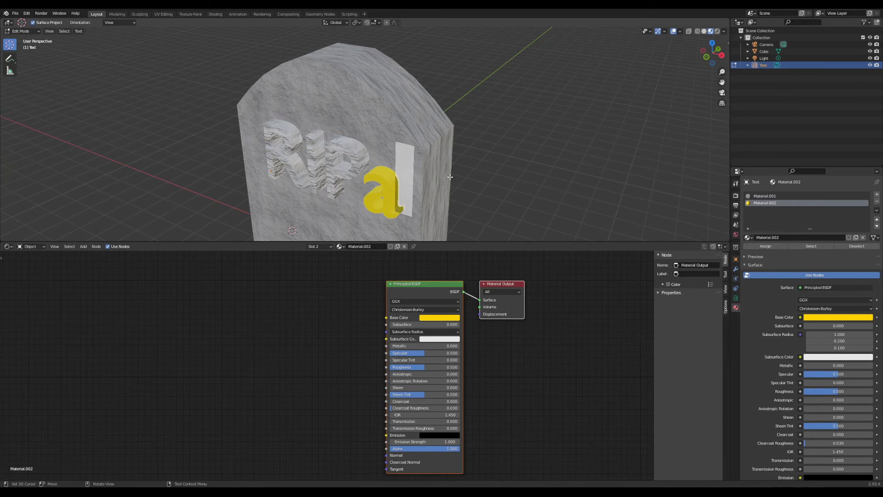
{"action": "left_click", "coordinate": [788, 196]}
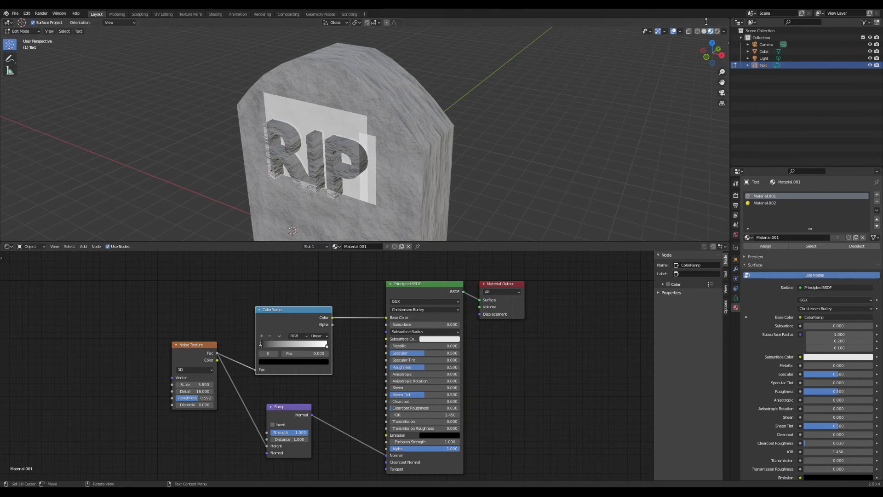
{"action": "left_click", "coordinate": [764, 202]}
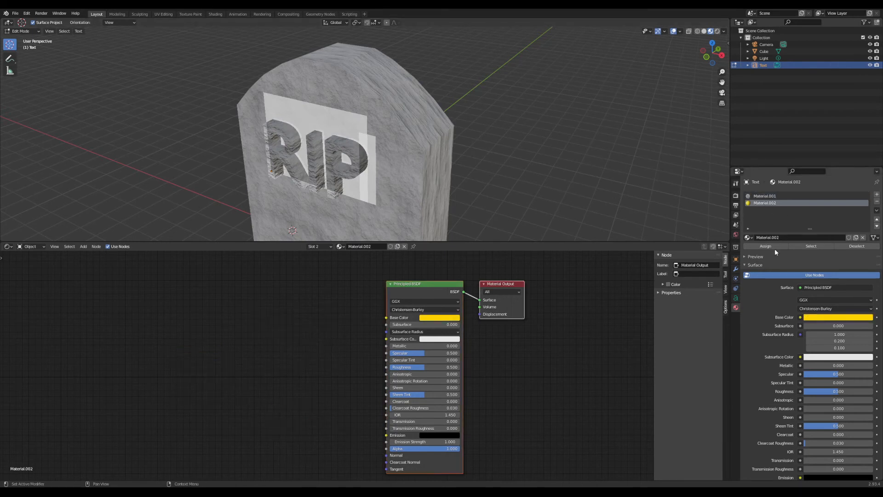
Assign the yellow material to all the lettering, set Metallic to 1, and view through the camera.
{"action": "left_click", "coordinate": [23, 31]}
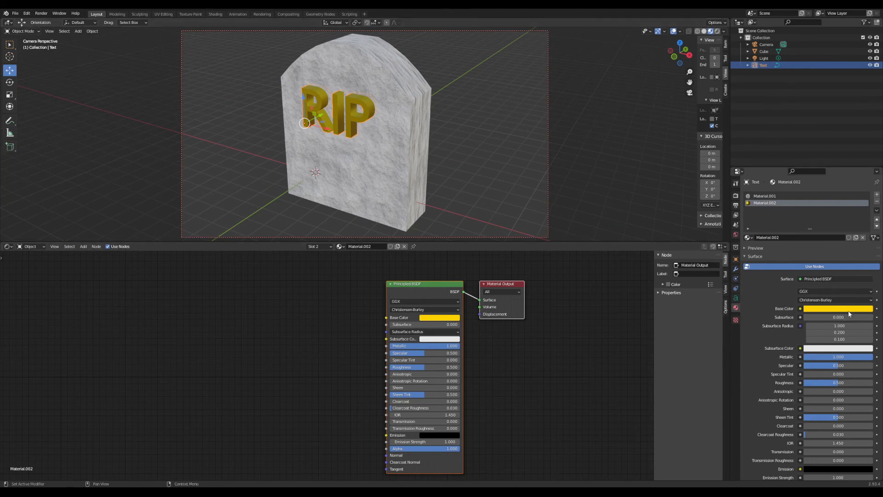
Lower the lettering's Base Color HSV Value to about 0.32 for a deeper gold.
{"action": "left_click", "coordinate": [837, 308]}
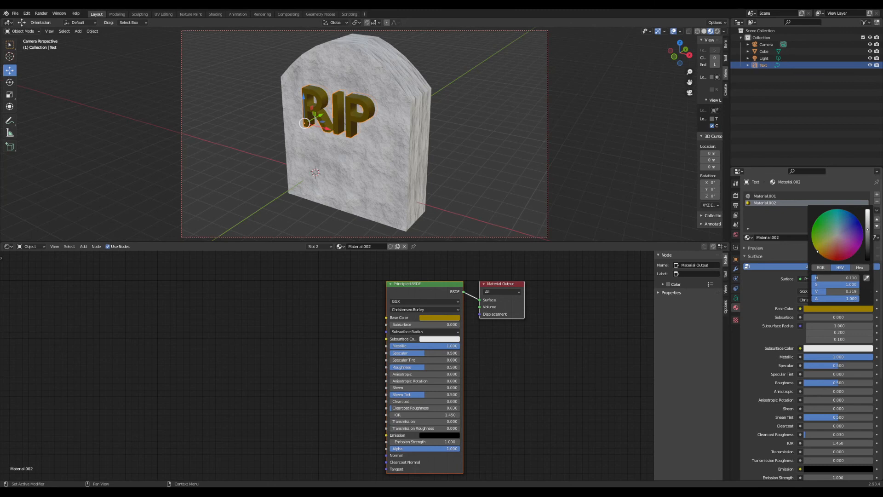
{"action": "left_click", "coordinate": [522, 161]}
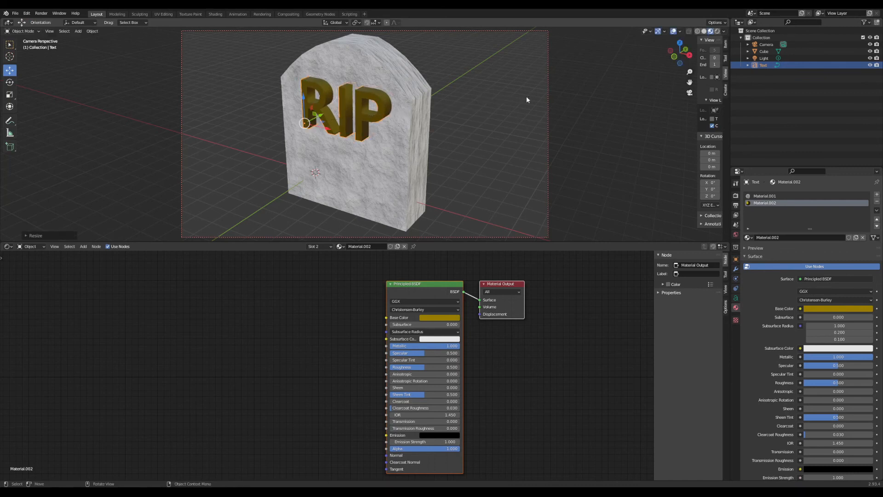
{"action": "mouse_move", "coordinate": [476, 134]}
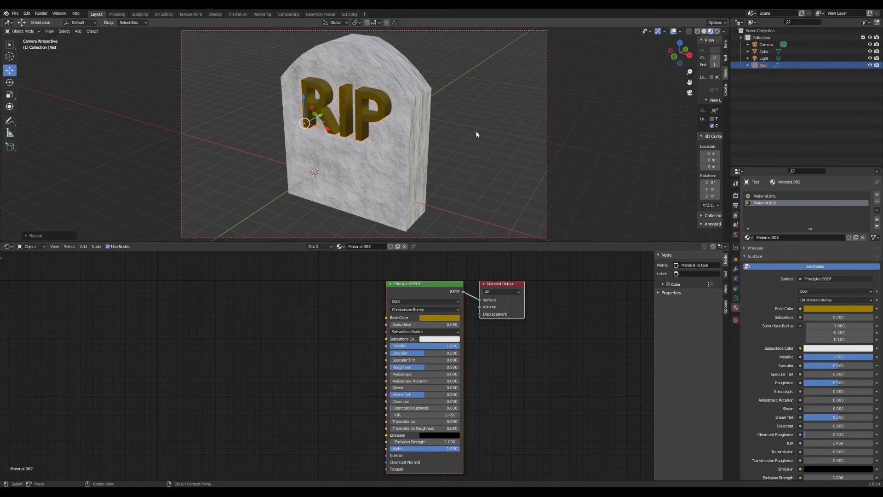